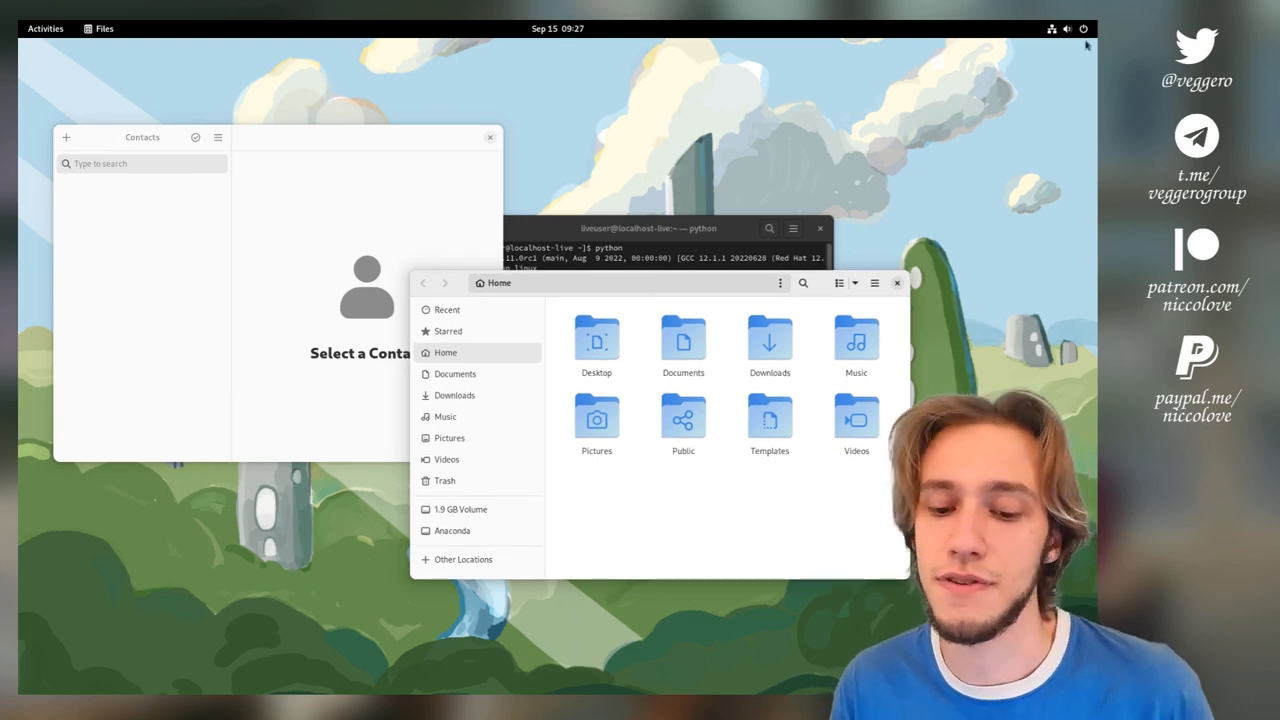
Peek at Quick Settings, then hide the Contacts, Files and Terminal windows to show the day wallpaper
{"action": "left_click", "coordinate": [1063, 27]}
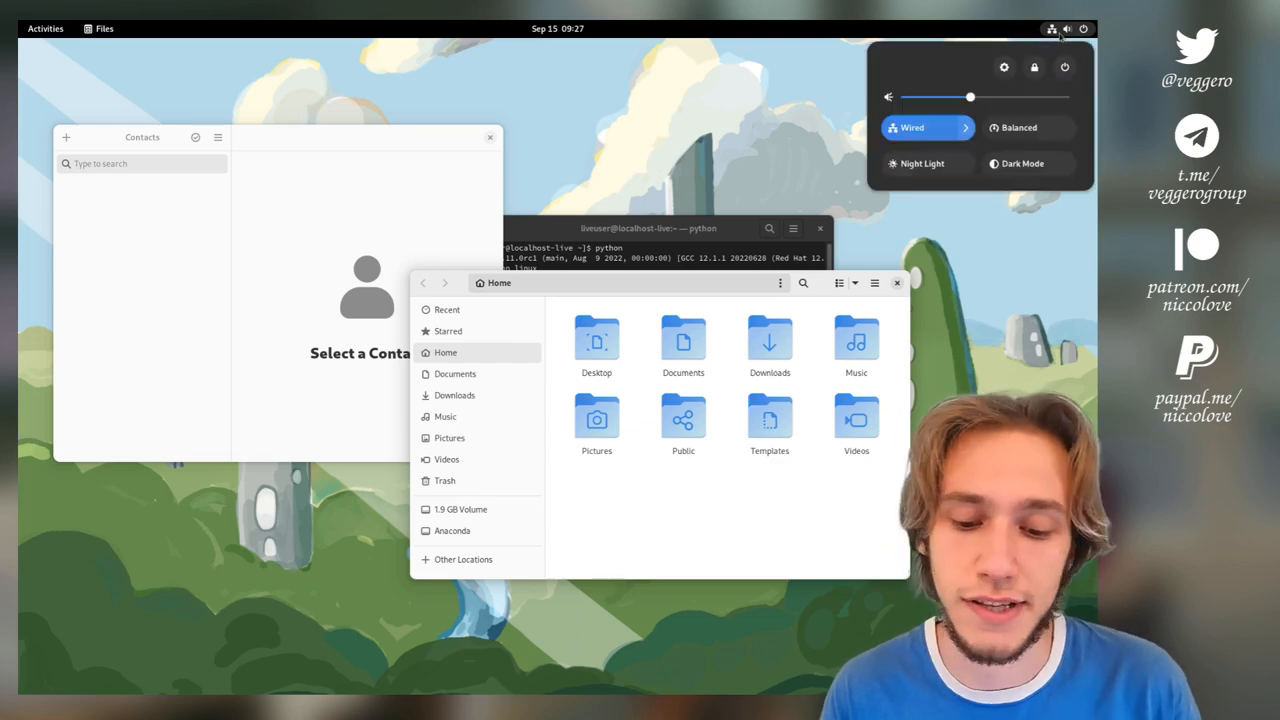
{"action": "left_click", "coordinate": [965, 128]}
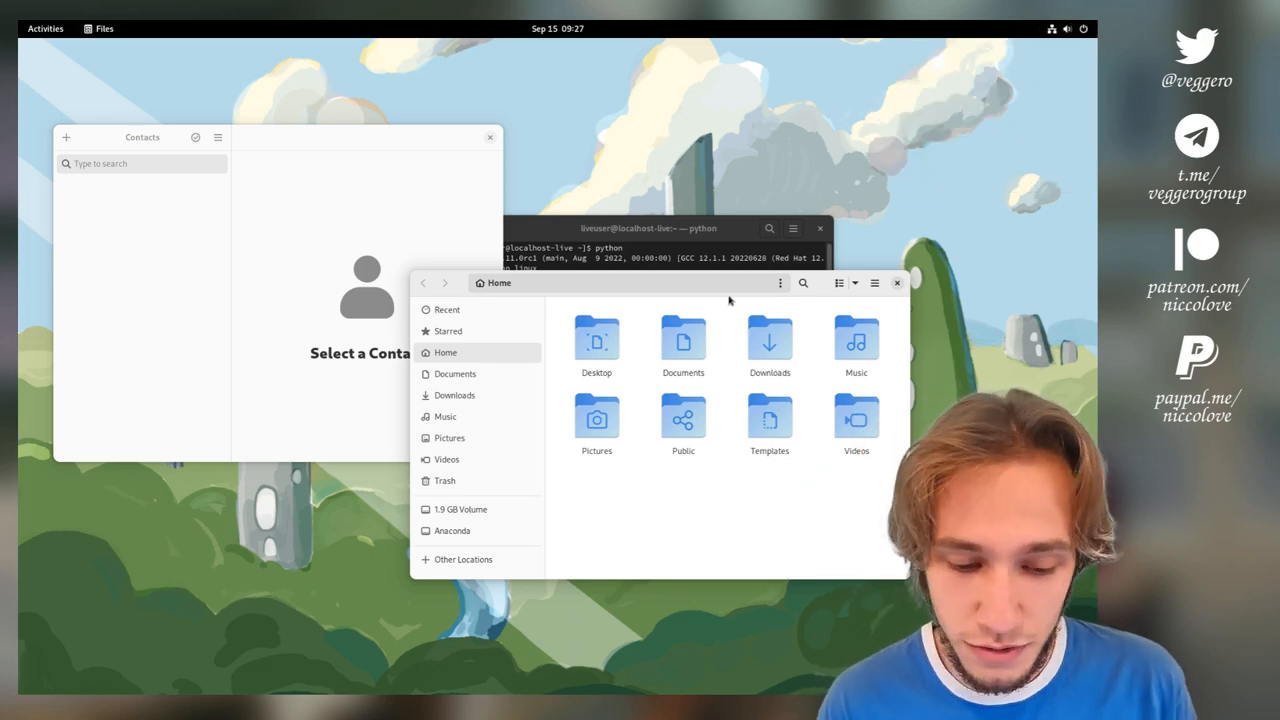
{"action": "left_click", "coordinate": [42, 28]}
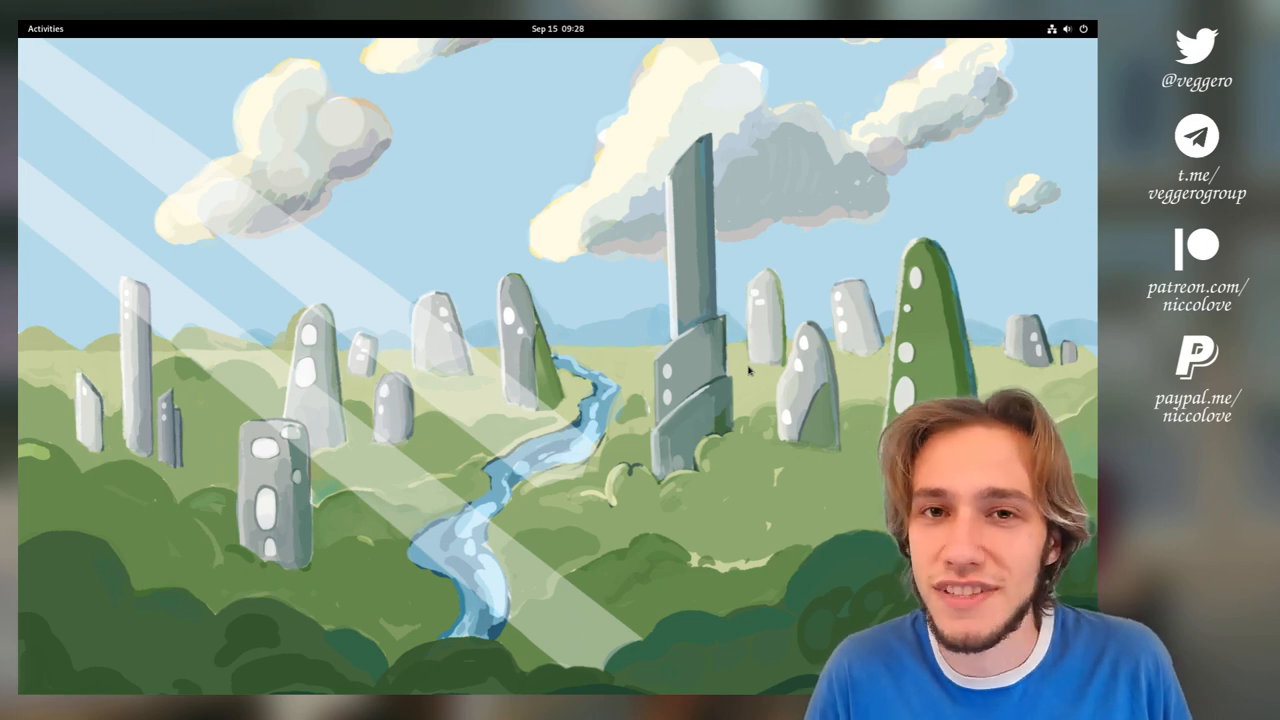
{"action": "mouse_move", "coordinate": [1072, 41]}
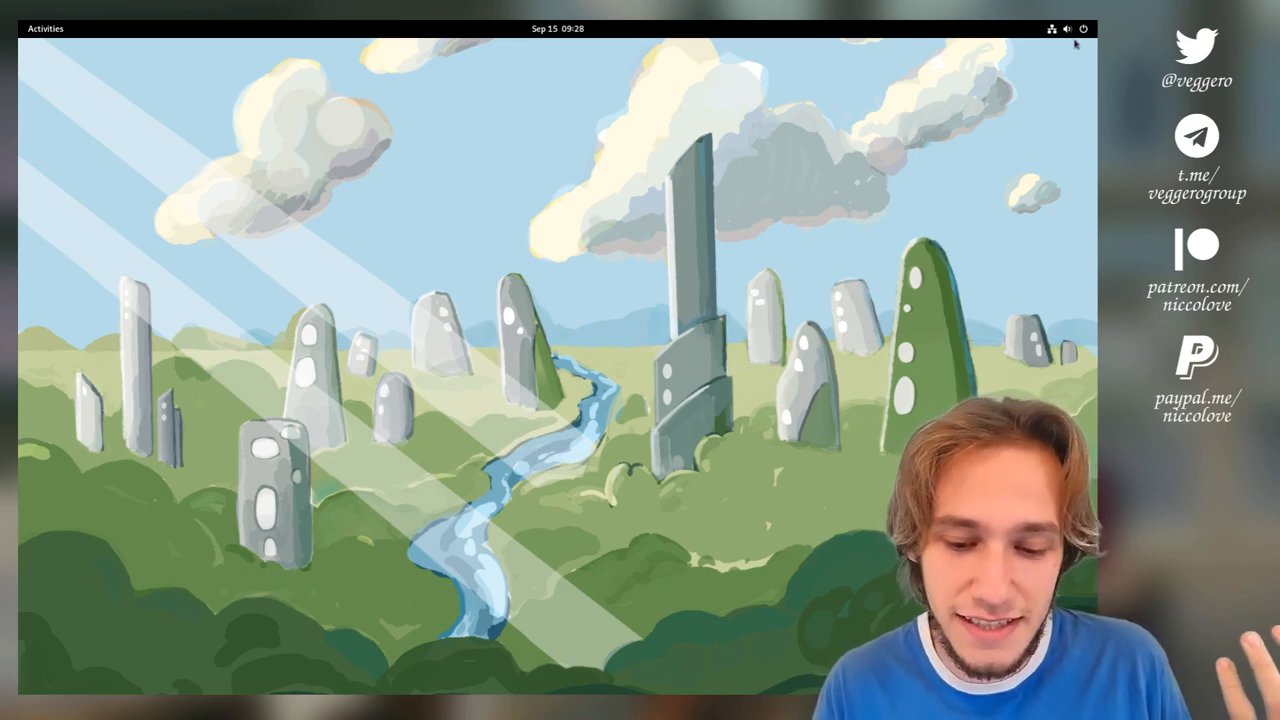
Toggle Dark Mode in Quick Settings three times, swapping night and day wallpapers, ending in light mode
{"action": "left_click", "coordinate": [1061, 28]}
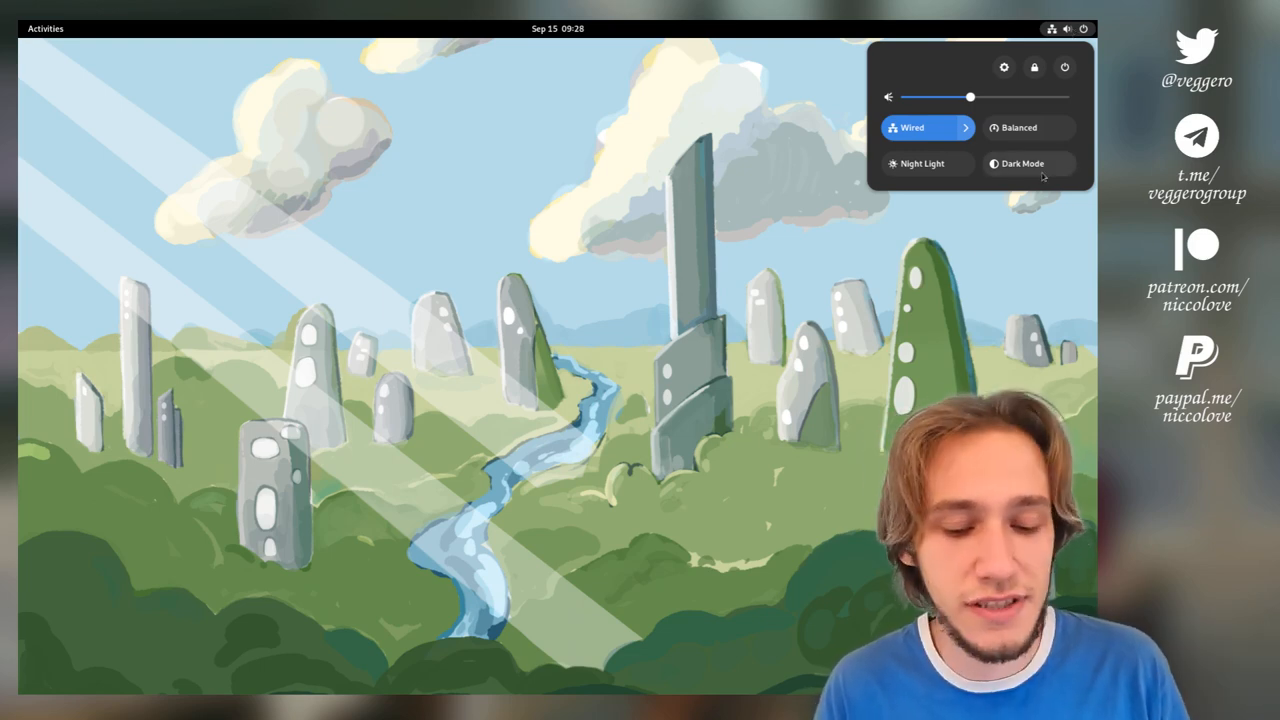
{"action": "left_click", "coordinate": [1028, 163]}
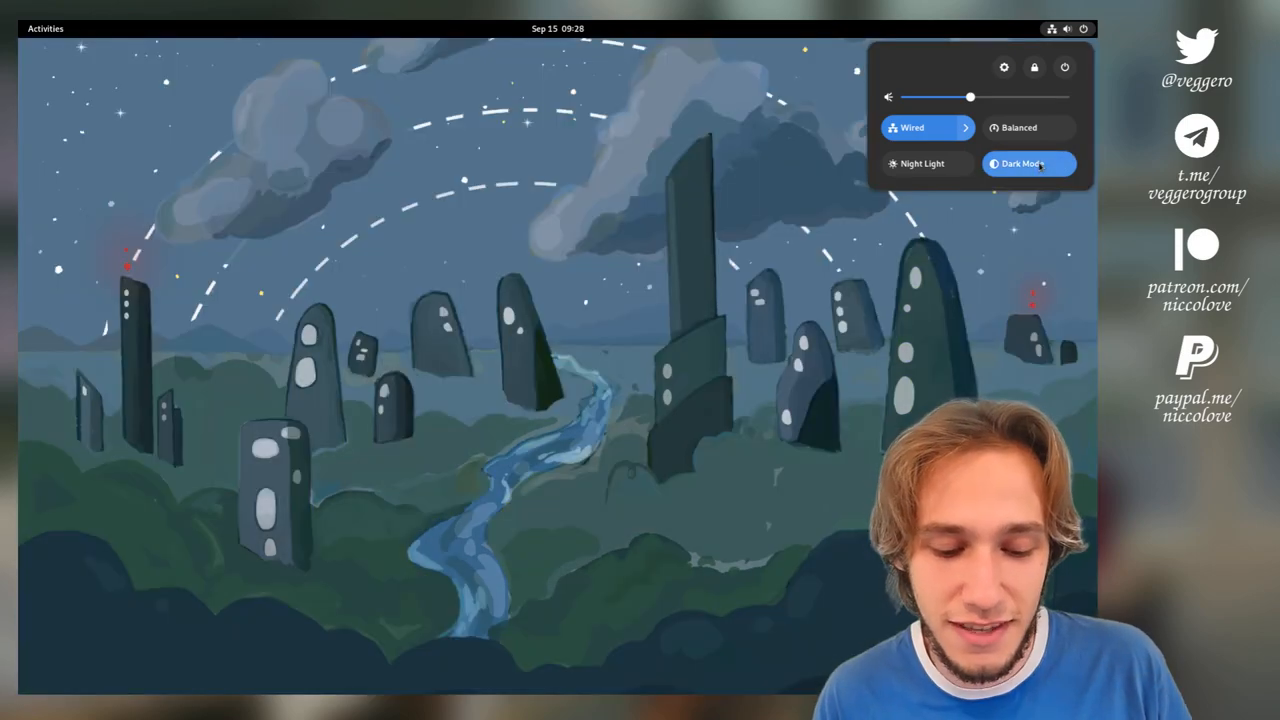
{"action": "left_click", "coordinate": [1027, 163]}
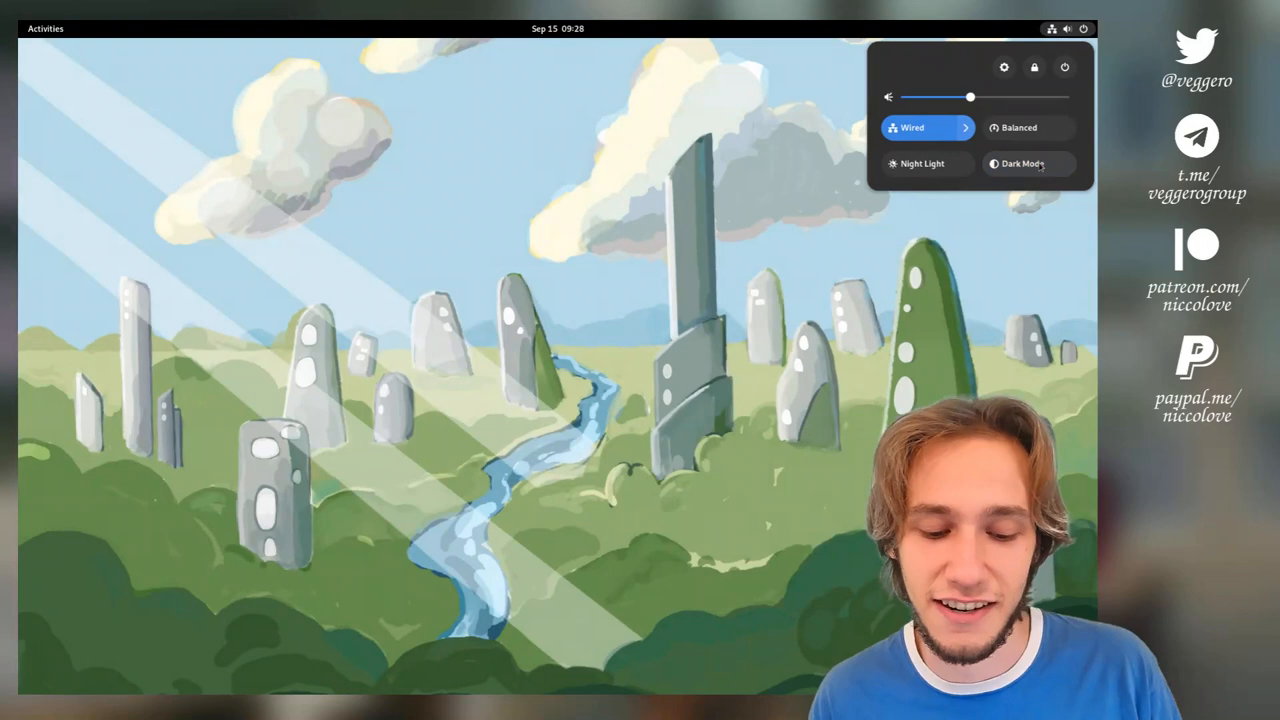
{"action": "left_click", "coordinate": [1029, 163]}
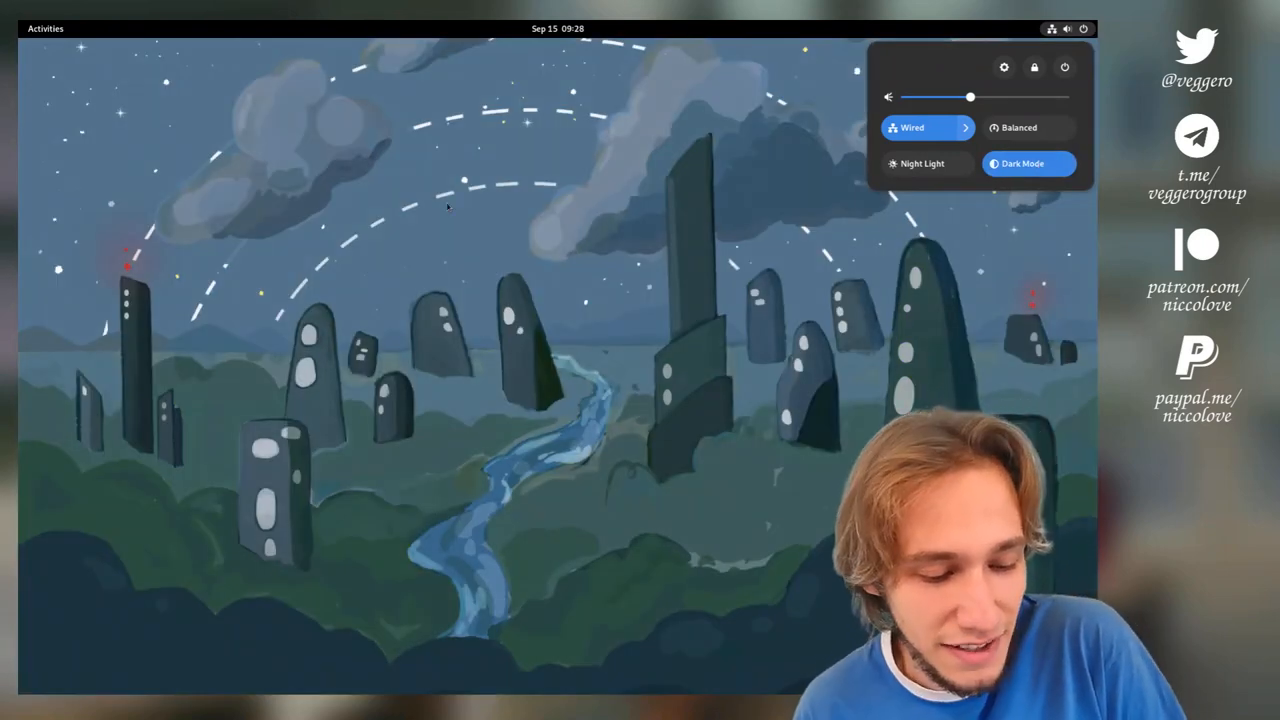
{"action": "mouse_move", "coordinate": [632, 221]}
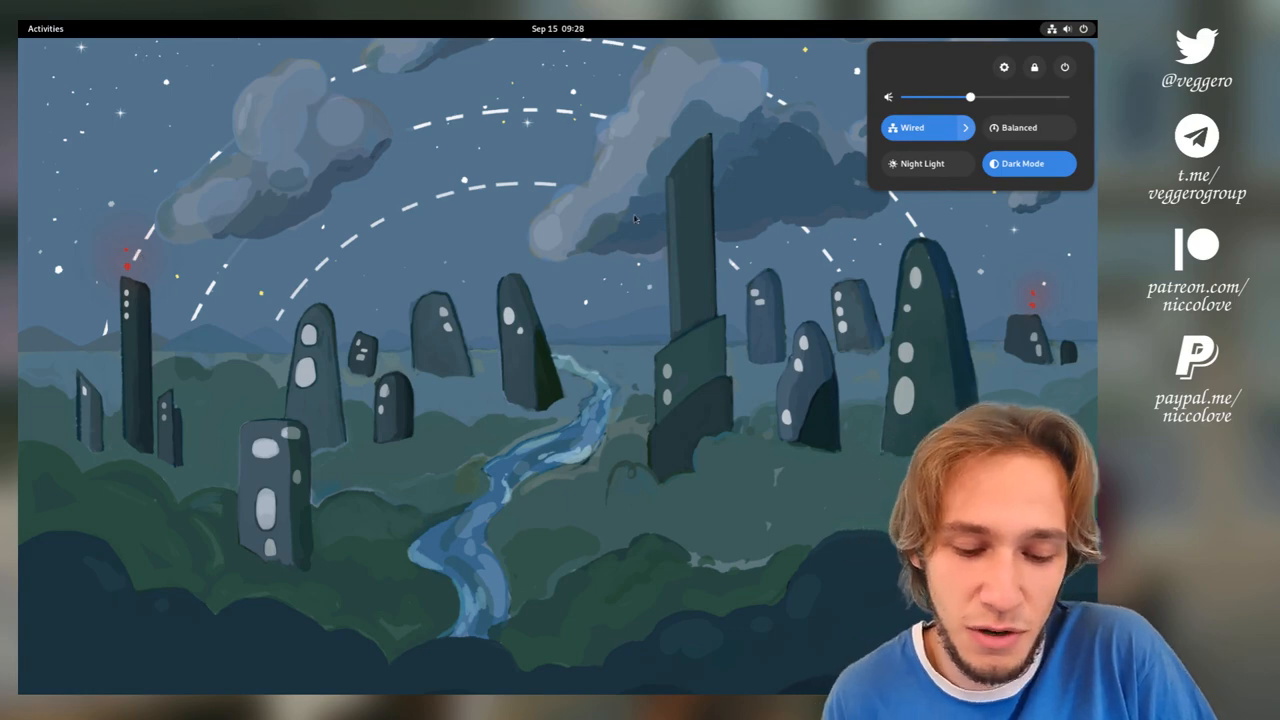
{"action": "left_click", "coordinate": [1028, 163]}
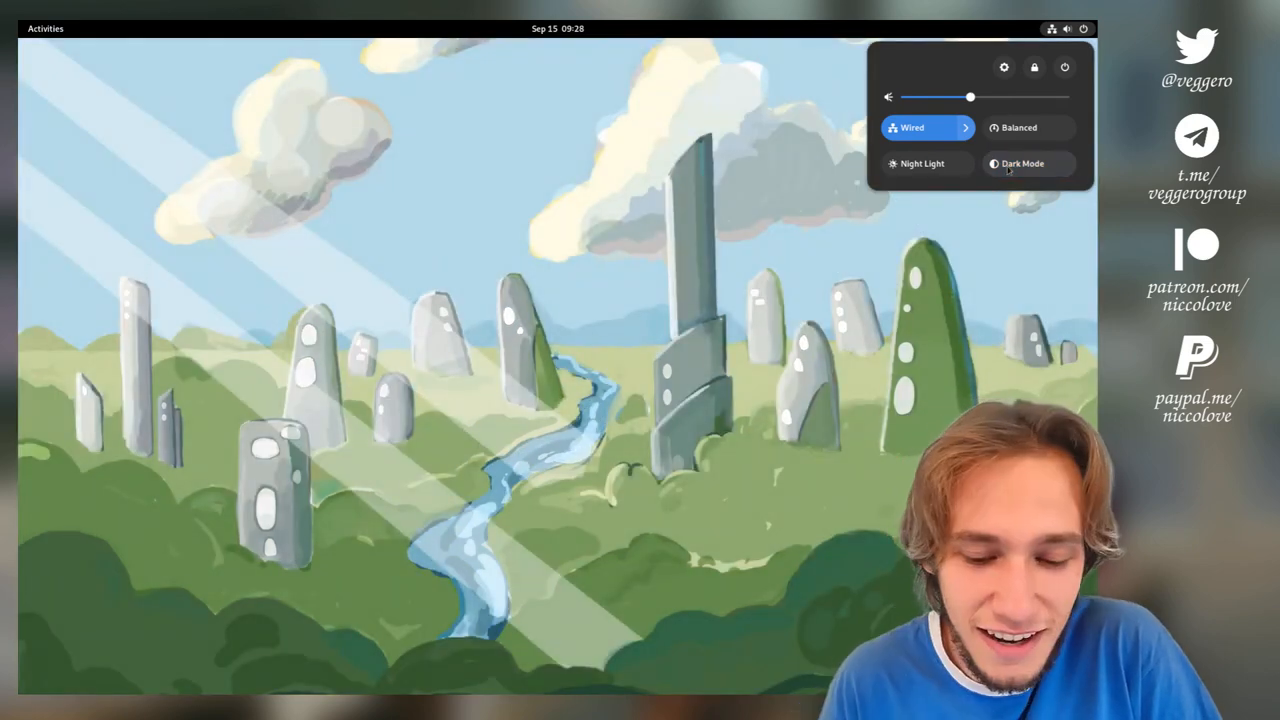
{"action": "left_click", "coordinate": [1028, 163]}
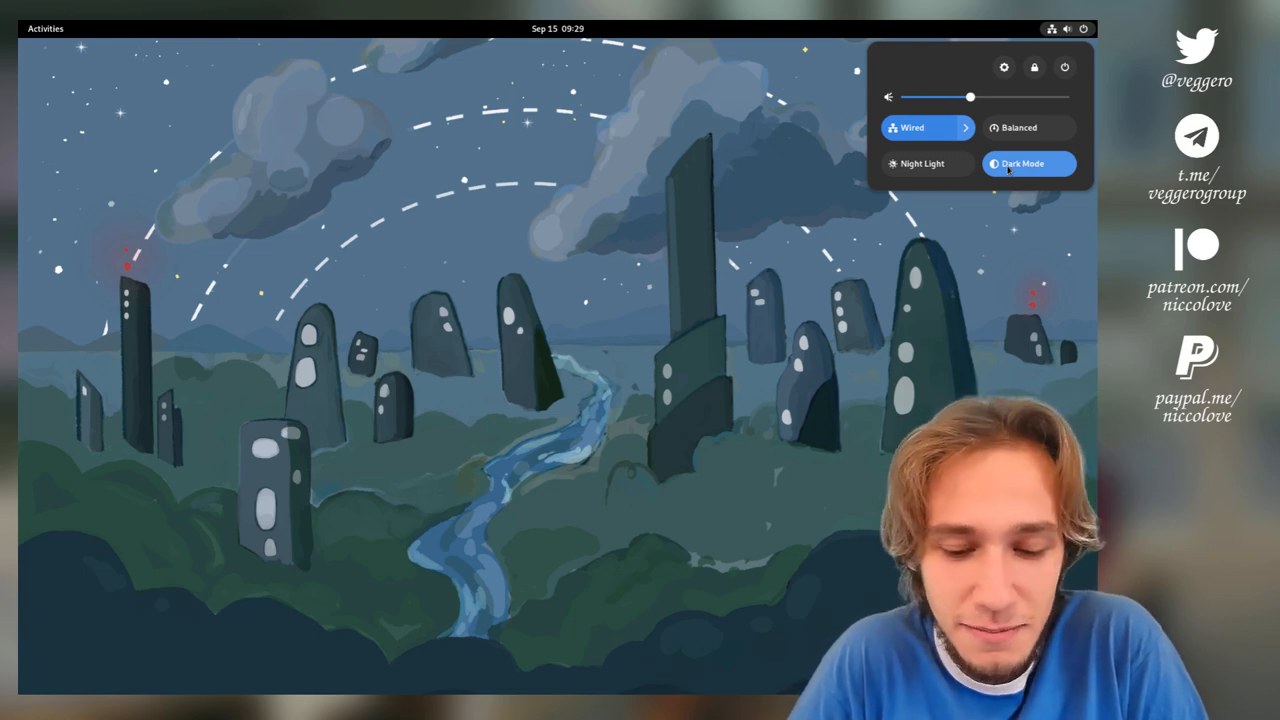
{"action": "left_click", "coordinate": [1029, 163]}
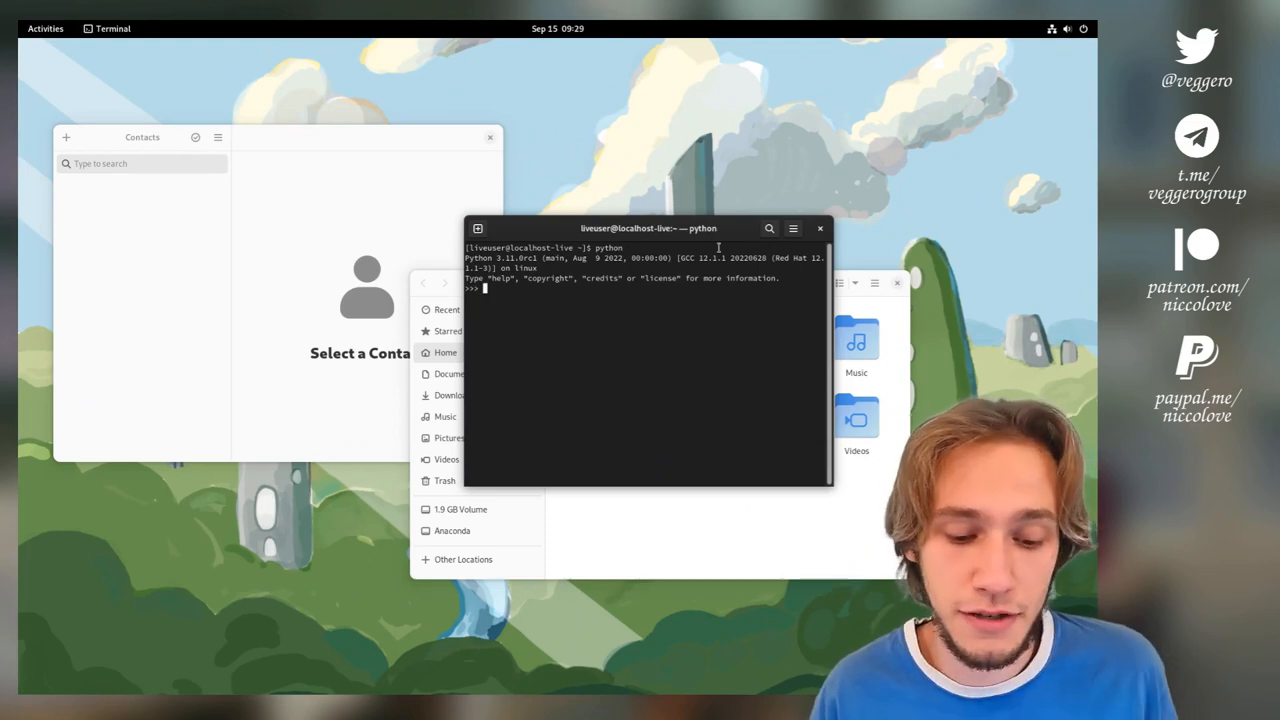
Drag the Python 3.11.0rc1 terminal window up and left across the desktop in three moves
{"action": "left_click_drag", "start_coordinate": [650, 228], "coordinate": [703, 131]}
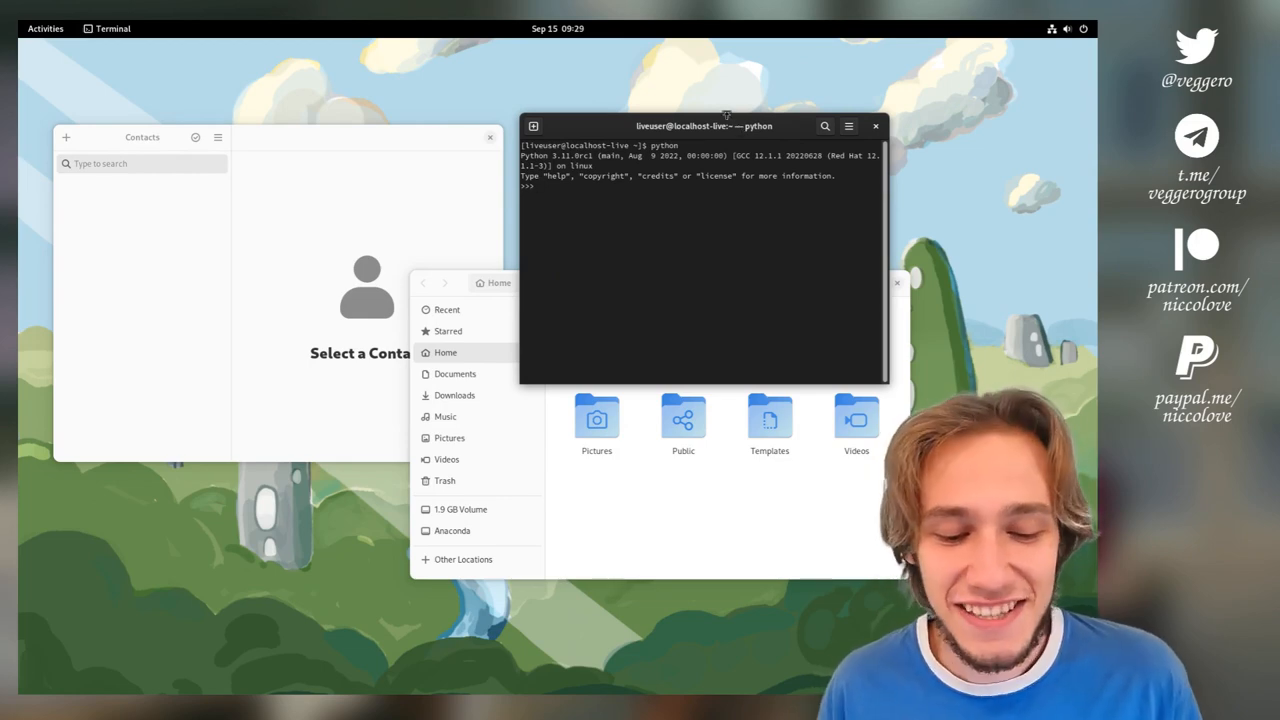
{"action": "left_click_drag", "start_coordinate": [705, 125], "coordinate": [688, 111]}
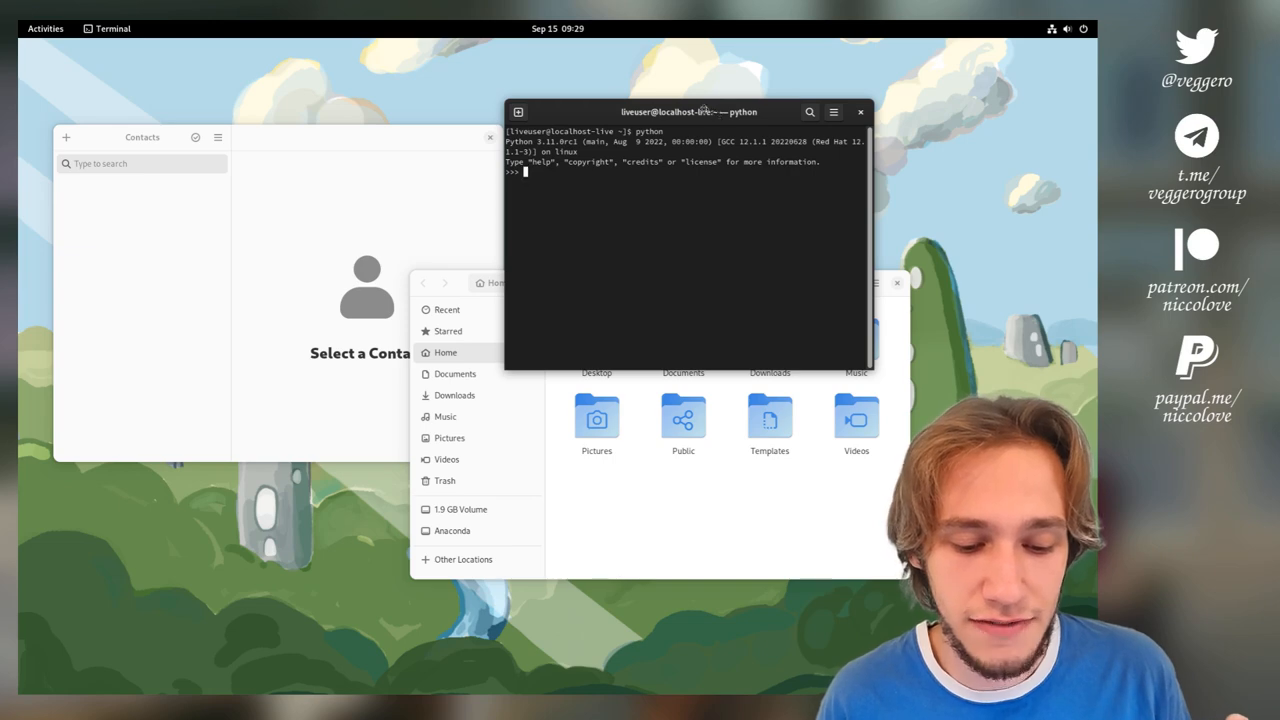
{"action": "left_click_drag", "start_coordinate": [688, 111], "coordinate": [650, 90]}
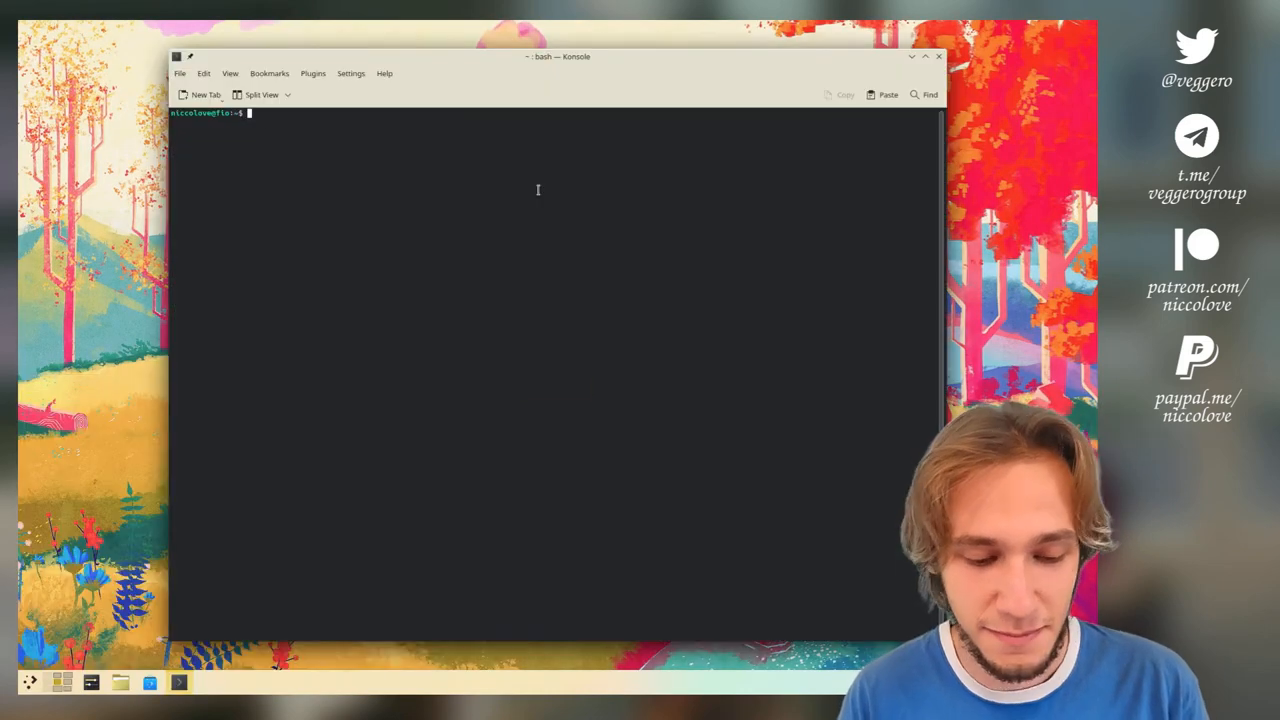
{"action": "type", "text": "python"}
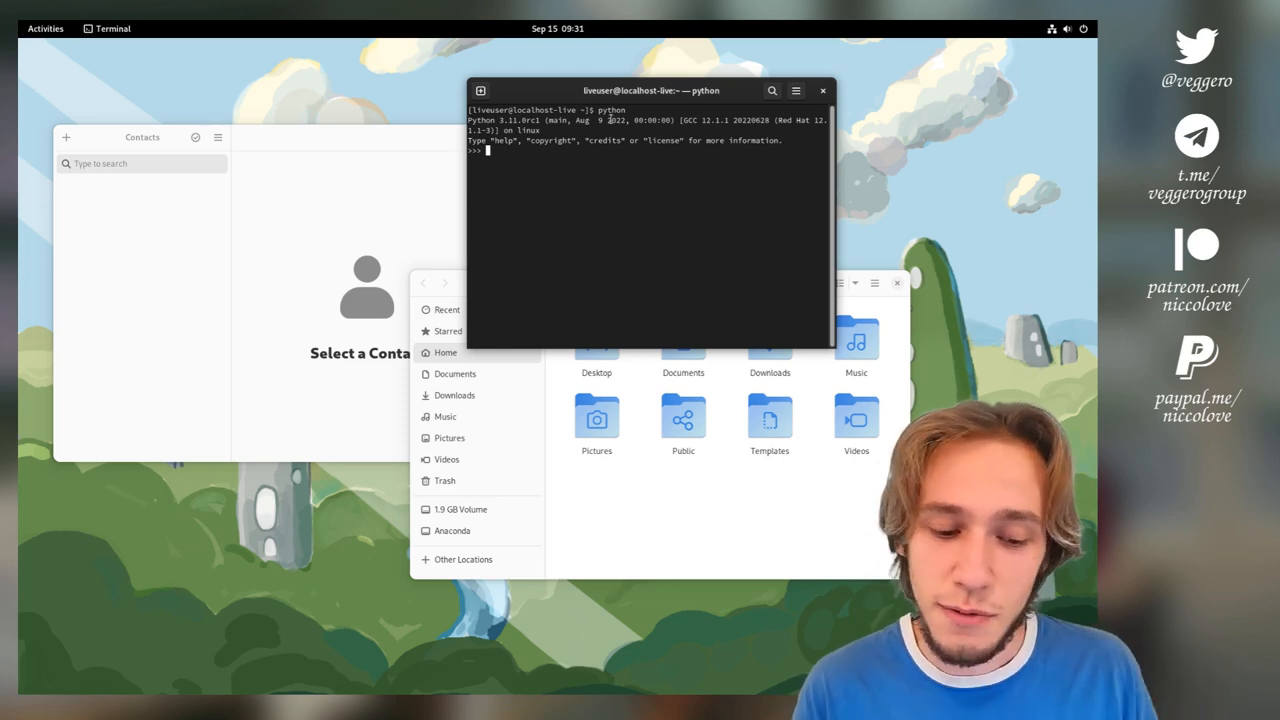
{"action": "mouse_move", "coordinate": [581, 160]}
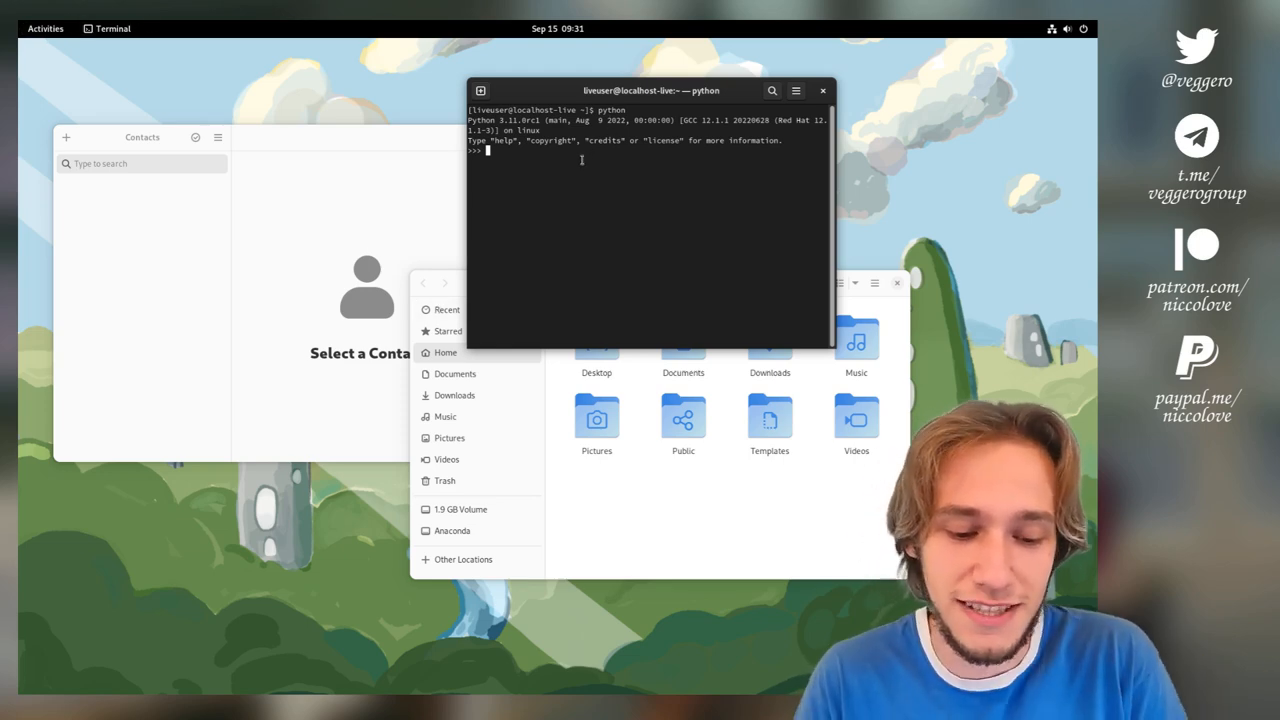